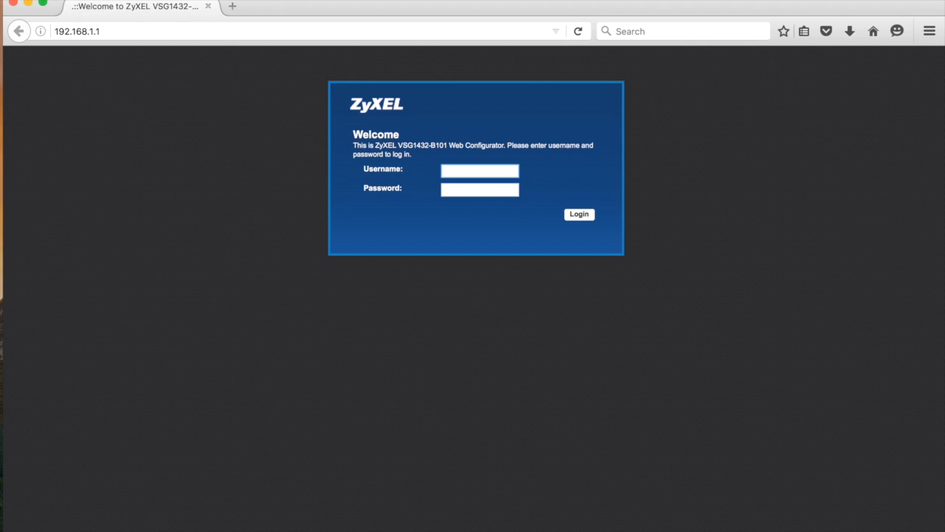
# - Enter the 'user' account credentials on the login form and submit the sign-in
pyautogui.write('user')
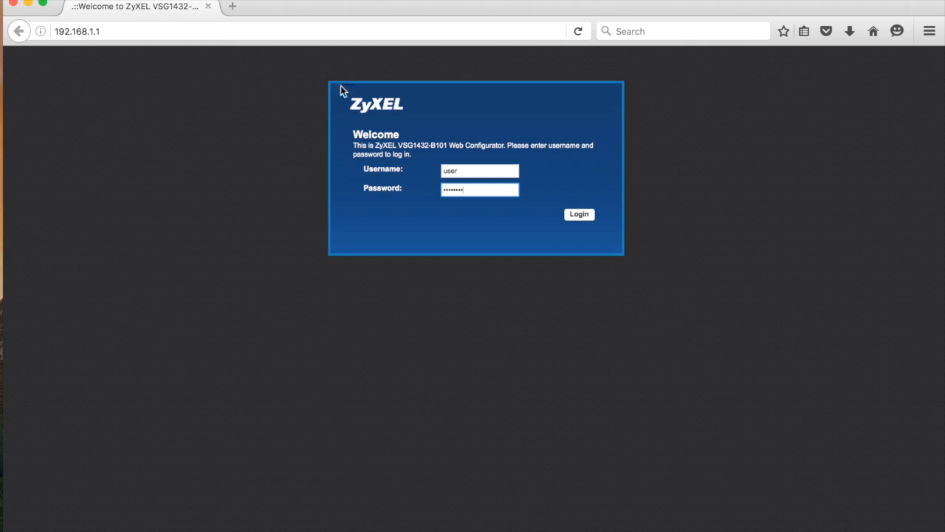
pyautogui.click(579, 214)
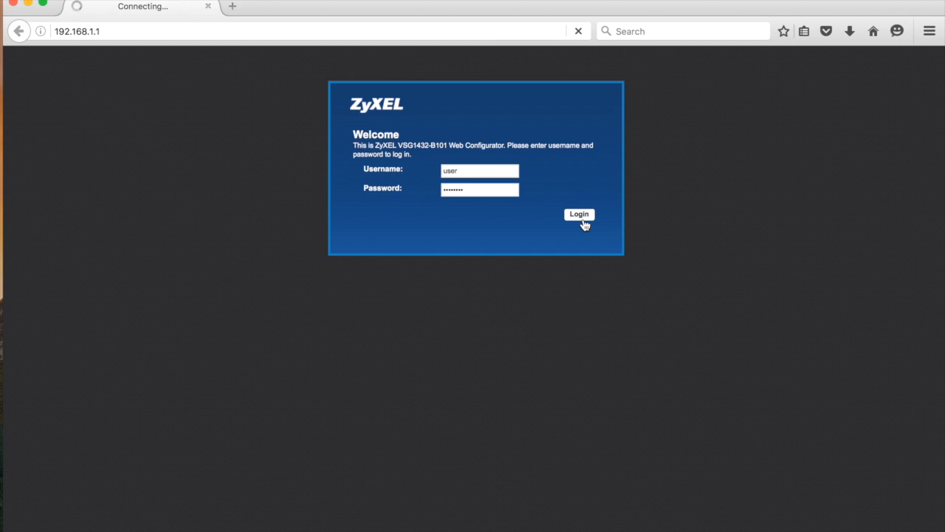
# - Finish signing in and continue past the 'Hello user' previous-login summary
pyautogui.click(579, 214)
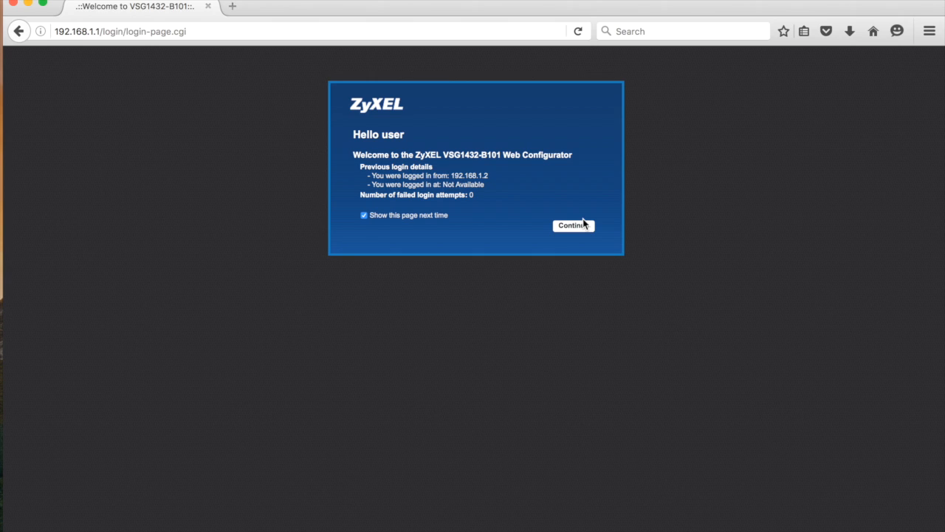
pyautogui.moveTo(480, 198)
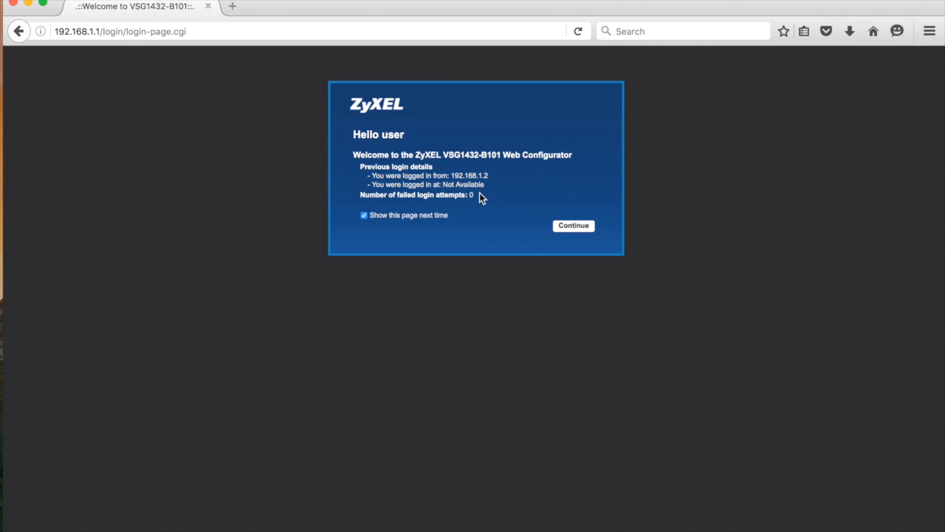
pyautogui.moveTo(481, 200)
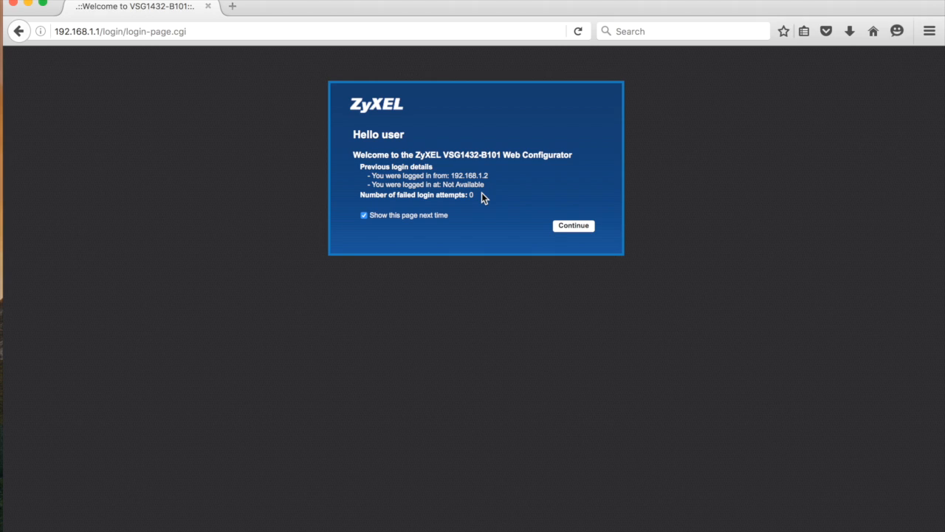
pyautogui.moveTo(542, 229)
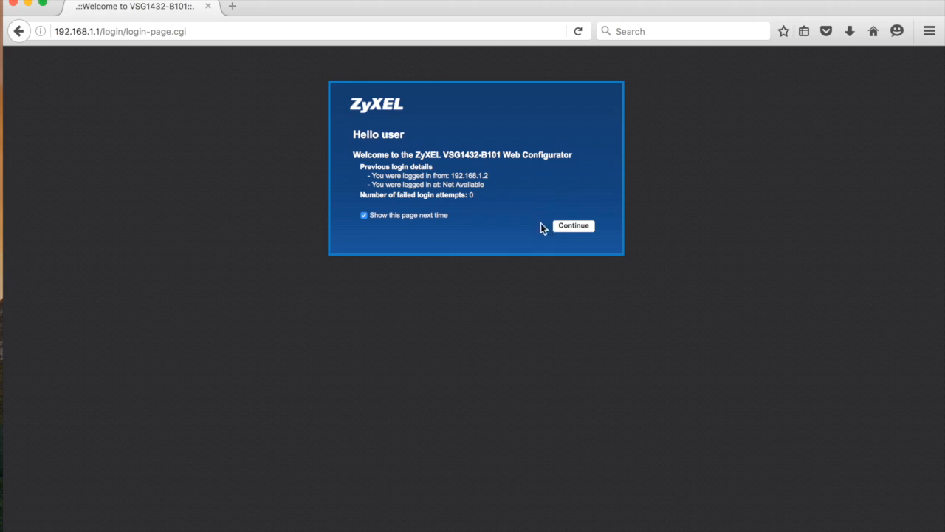
pyautogui.click(574, 225)
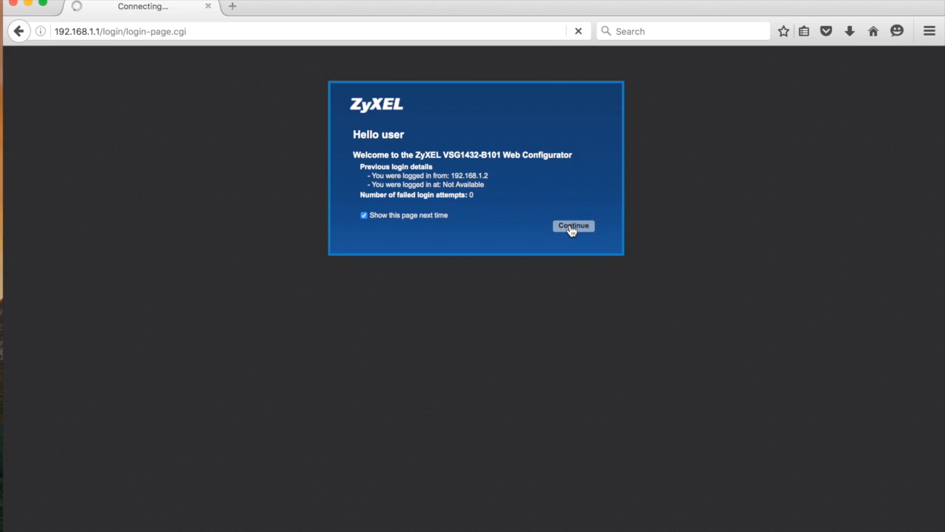
# - Enter the Network Map and dismiss the 'A problem occurred' Internet connection warning
pyautogui.click(573, 225)
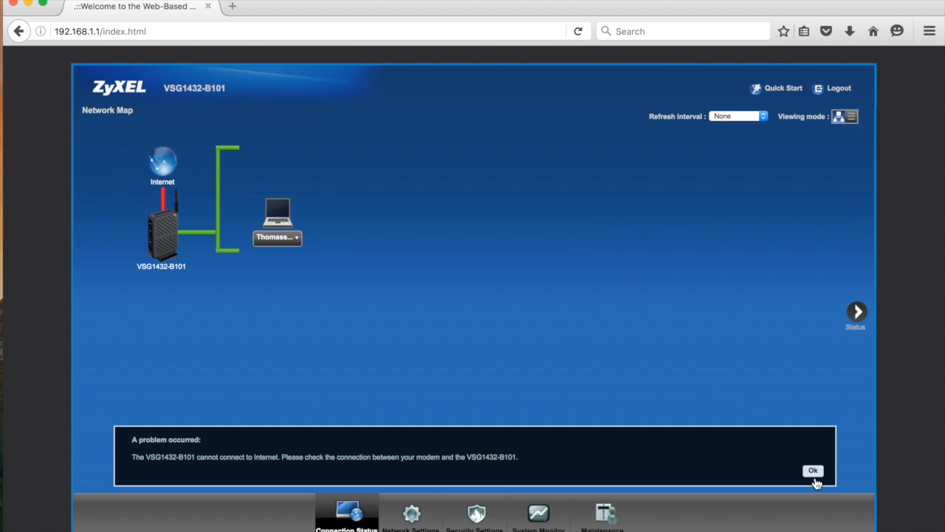
pyautogui.click(812, 471)
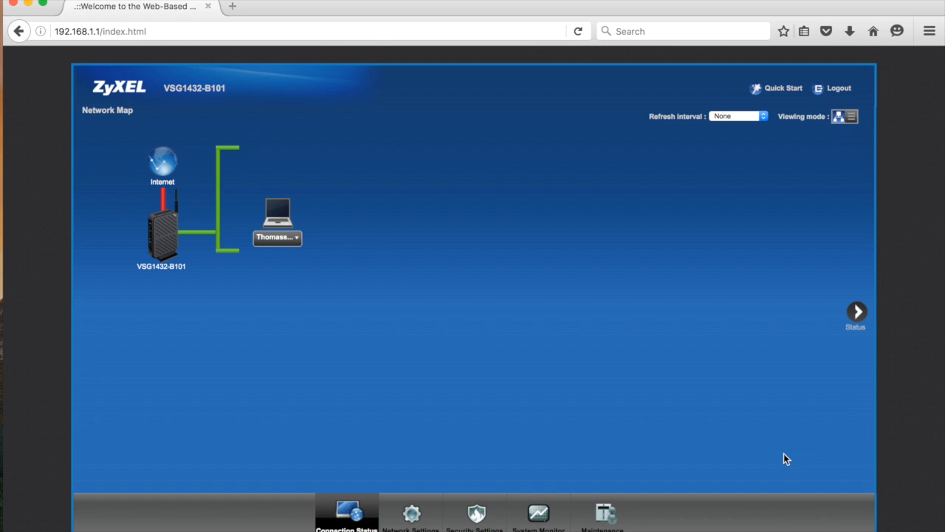
pyautogui.moveTo(786, 457)
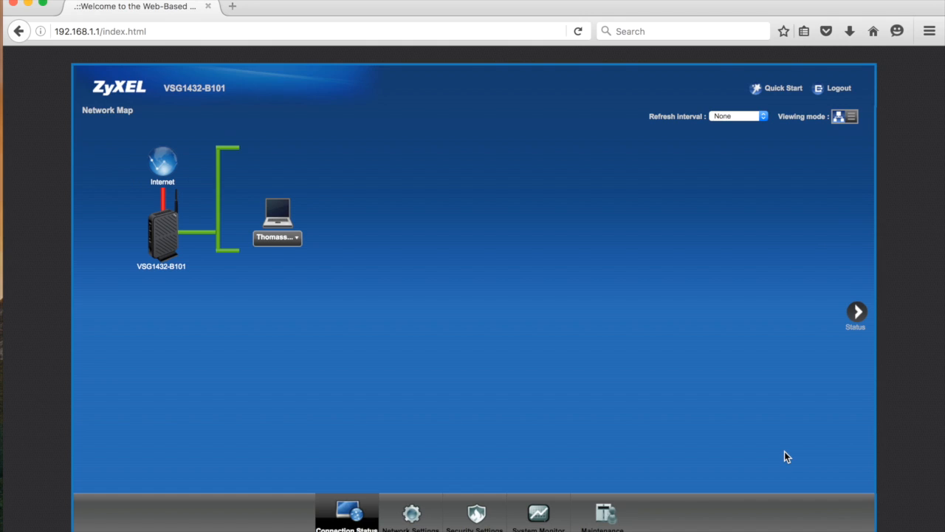
pyautogui.moveTo(405, 493)
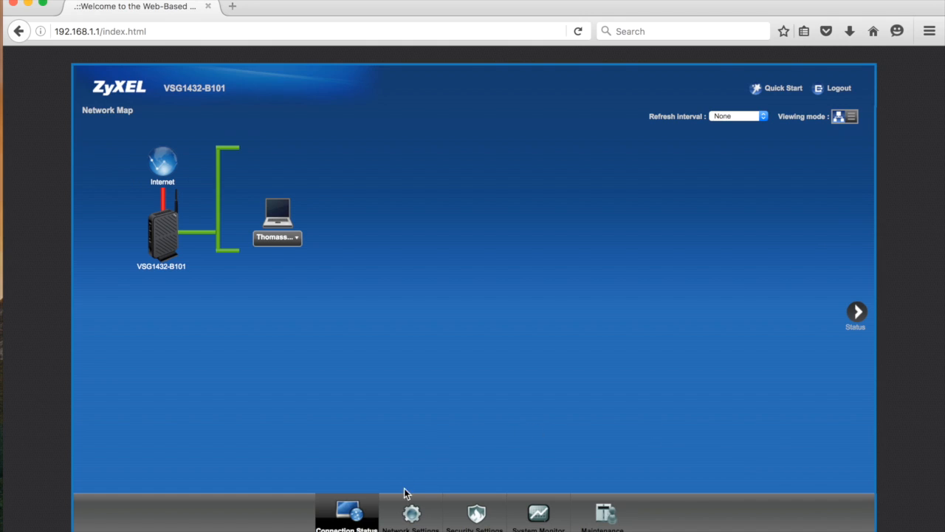
# - Go to Network Settings > Broadband to list the WAN interfaces
pyautogui.click(411, 513)
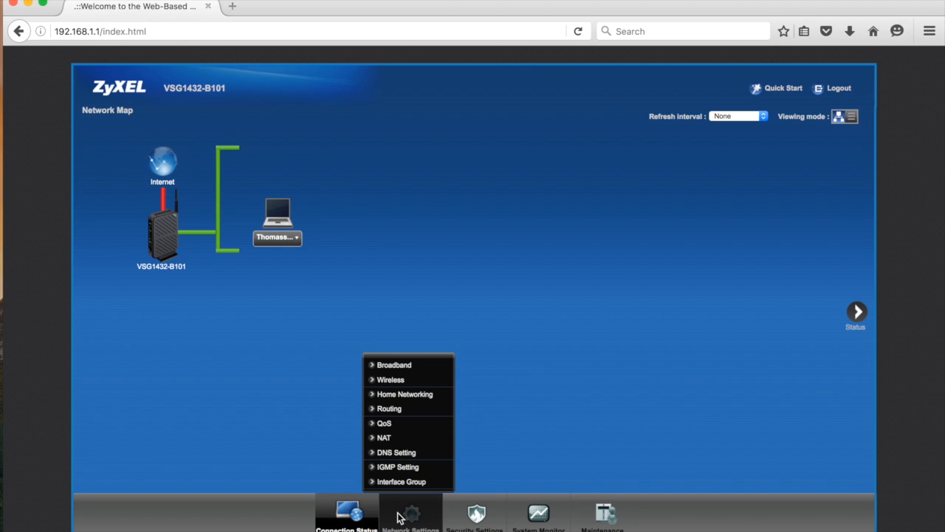
pyautogui.moveTo(395, 452)
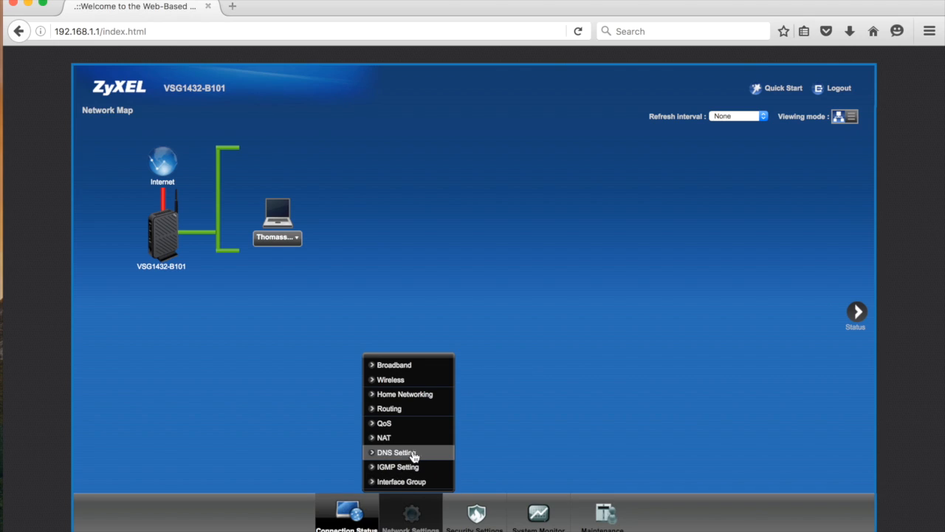
pyautogui.moveTo(394, 365)
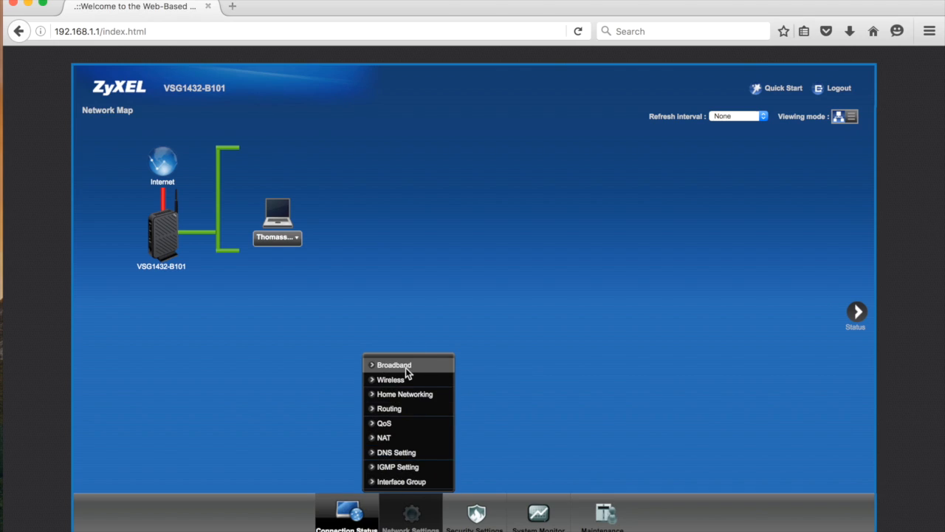
pyautogui.click(394, 364)
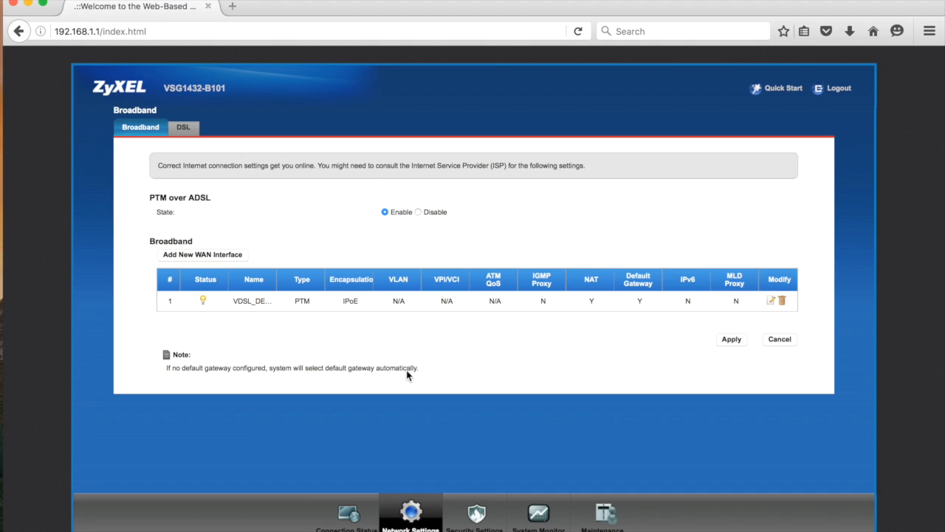
pyautogui.moveTo(380, 239)
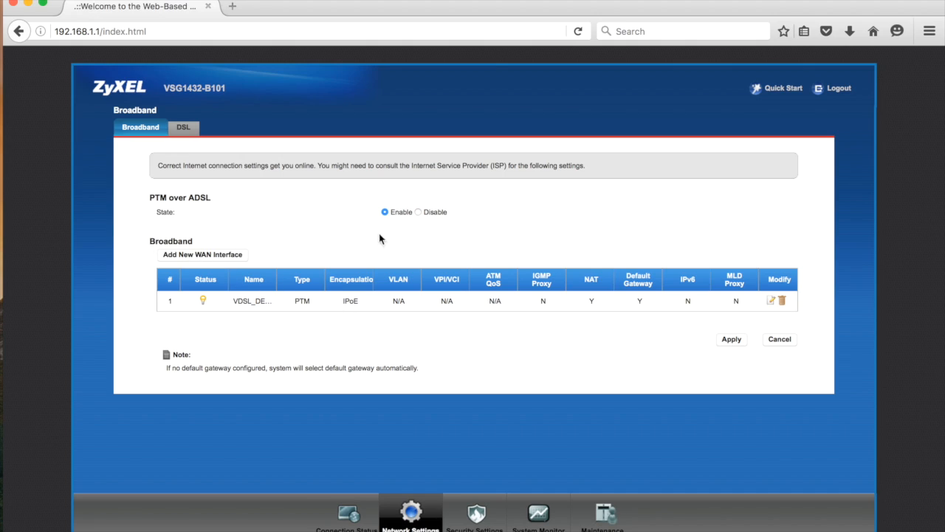
pyautogui.moveTo(165, 308)
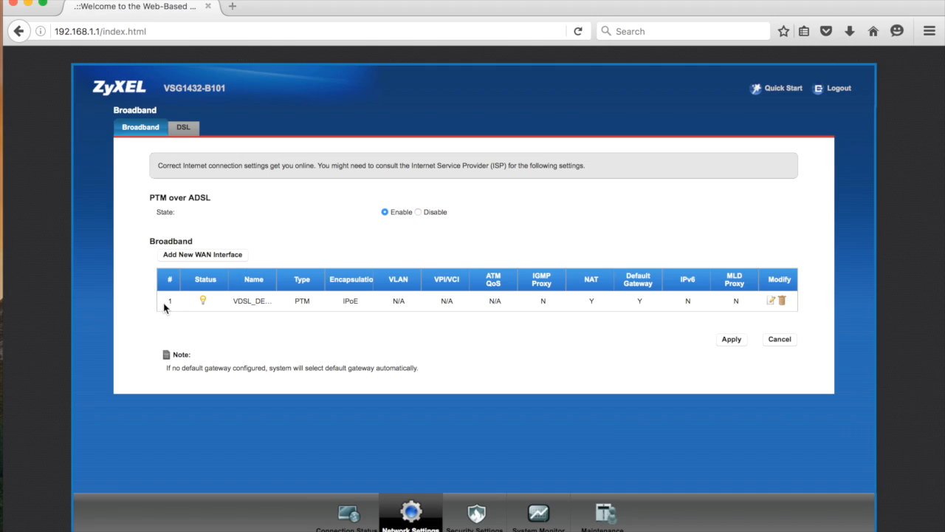
pyautogui.moveTo(603, 316)
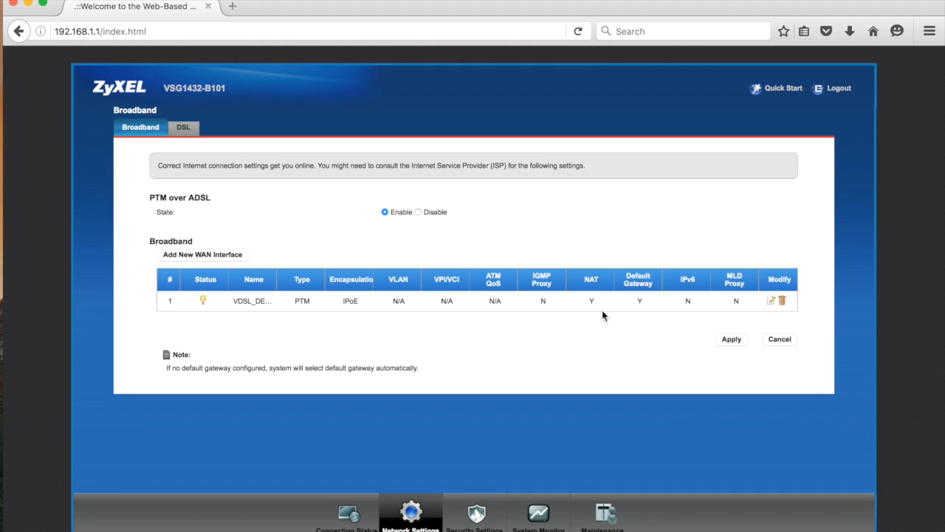
pyautogui.moveTo(771, 302)
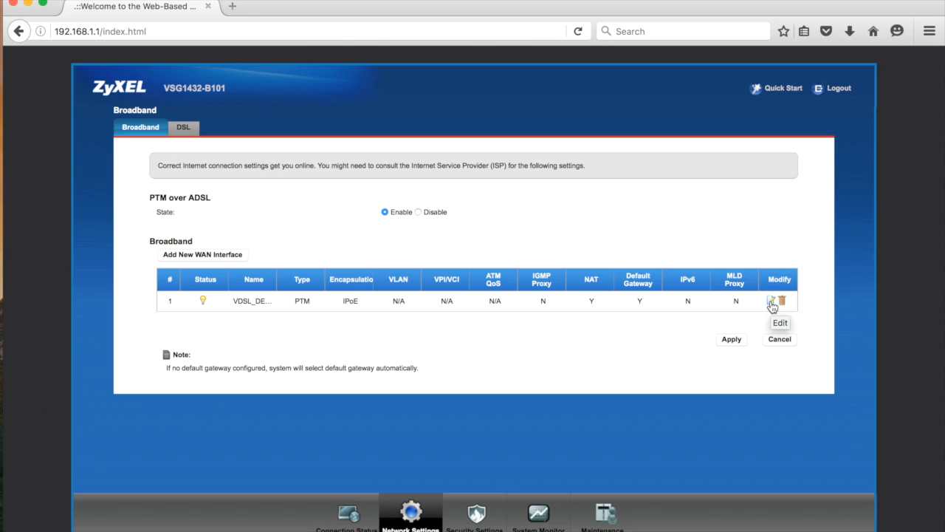
# - Edit the VDSL_DEFAULT PTM interface and scroll down to its IP Address section
pyautogui.click(772, 301)
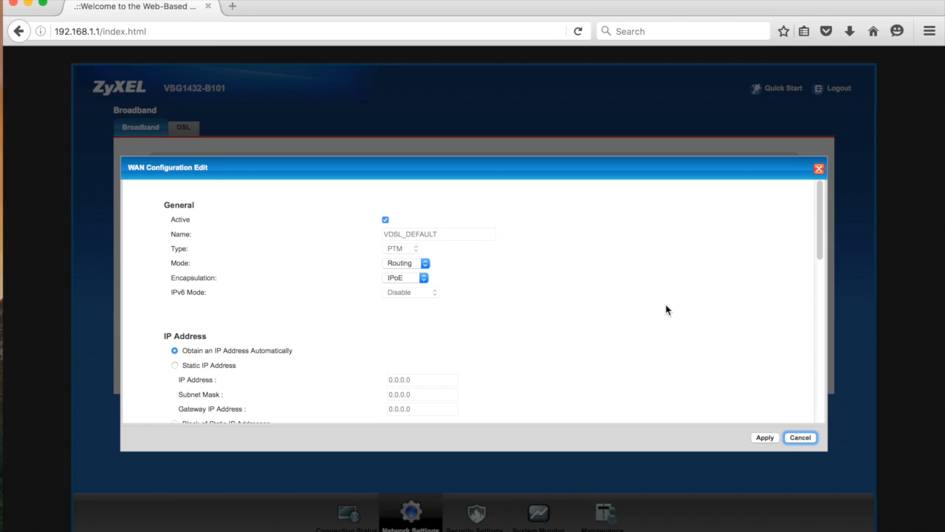
pyautogui.scroll(-3)
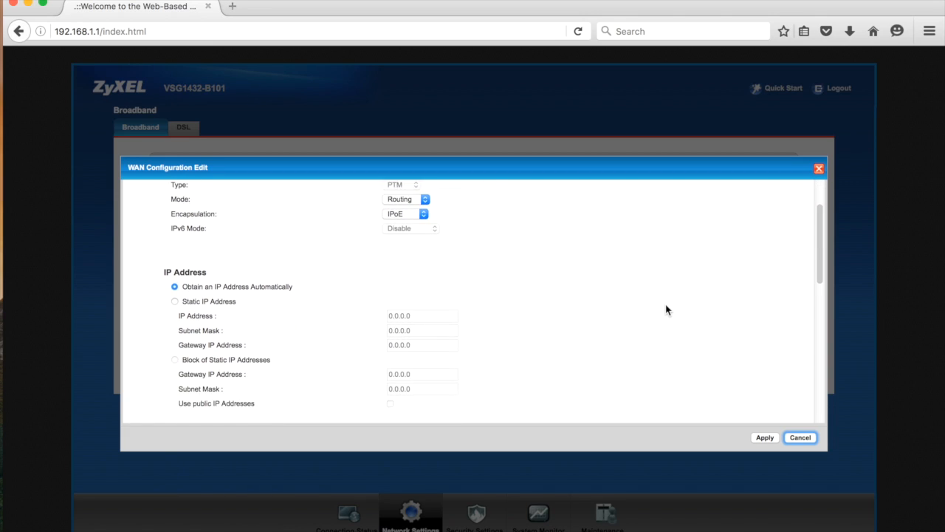
pyautogui.scroll(-3)
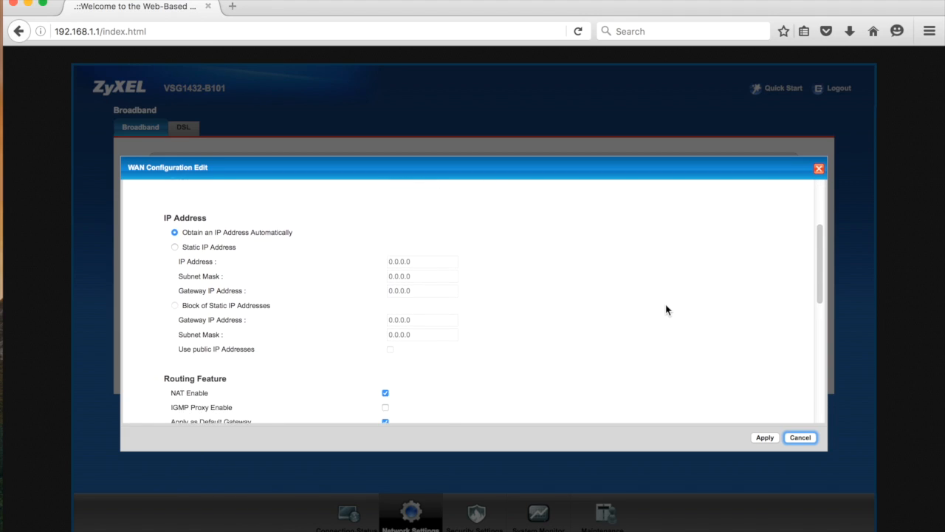
pyautogui.scroll(-3)
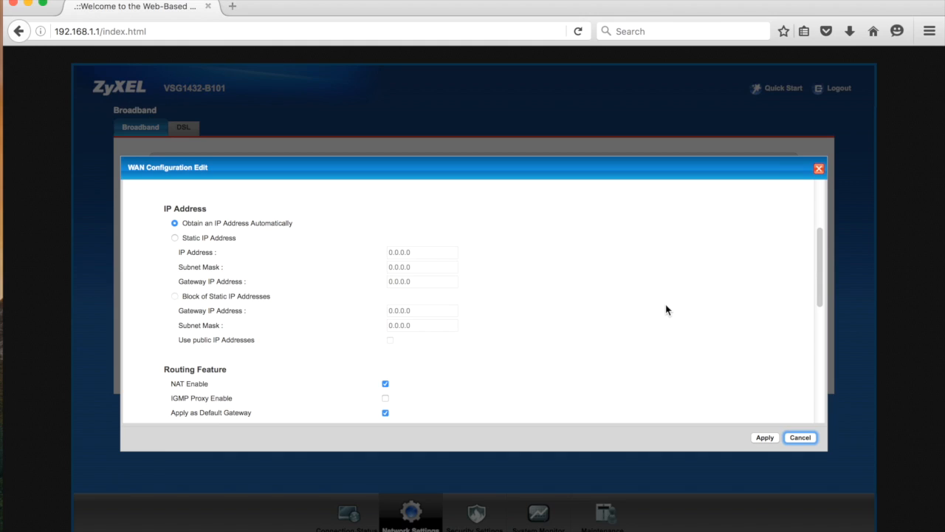
pyautogui.moveTo(654, 295)
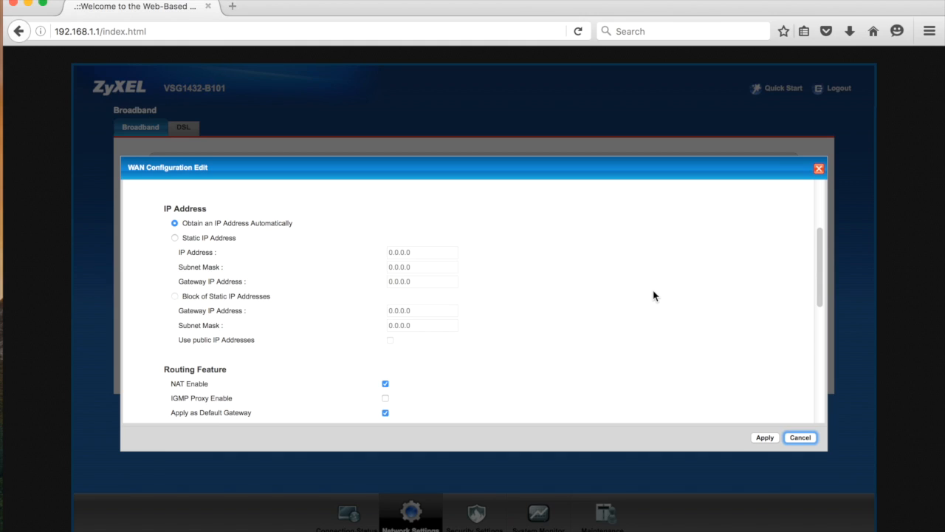
pyautogui.moveTo(654, 296)
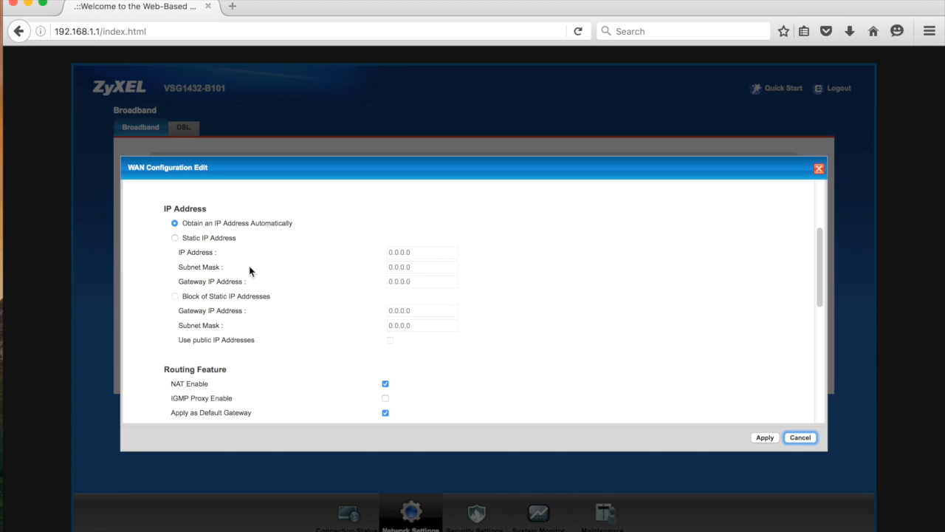
pyautogui.moveTo(177, 241)
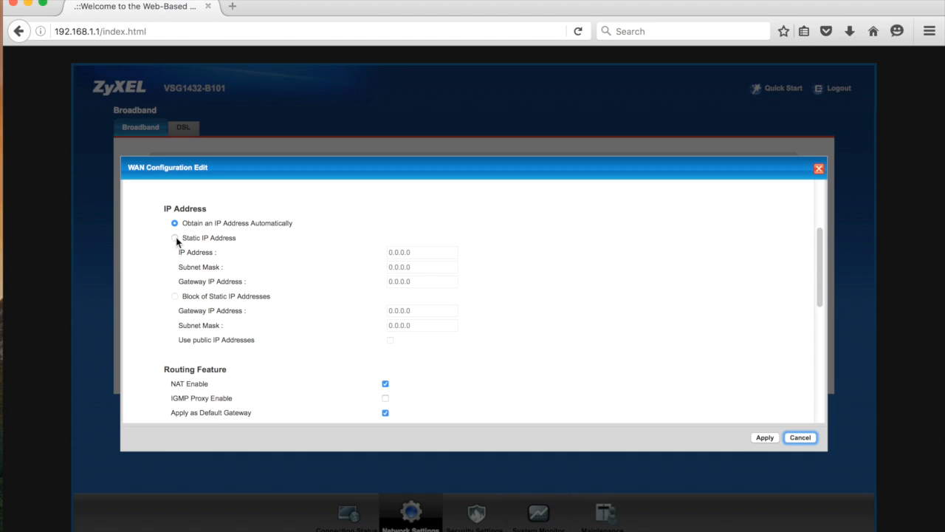
# - Set VDSL_DEFAULT to static IP 10.10.10.100, mask 255.255.255.0, gateway 10.10.10.1
pyautogui.click(175, 238)
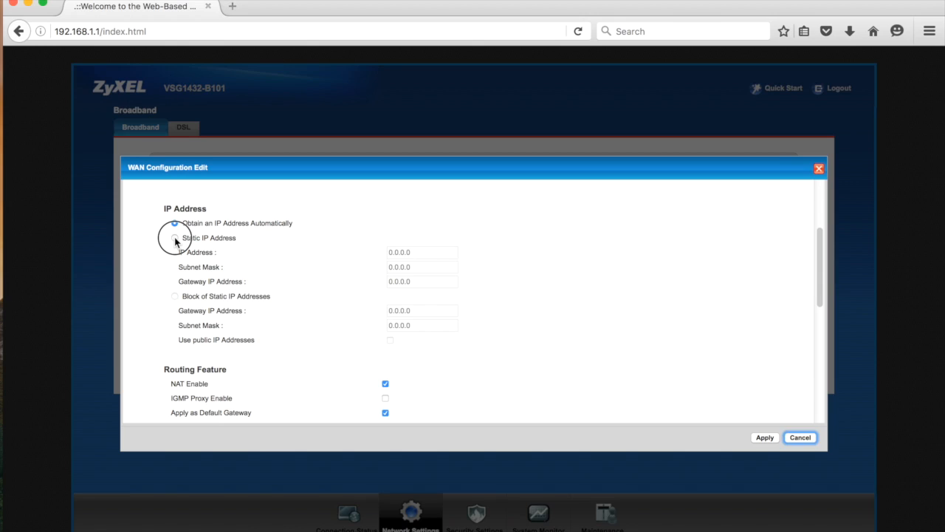
pyautogui.click(175, 237)
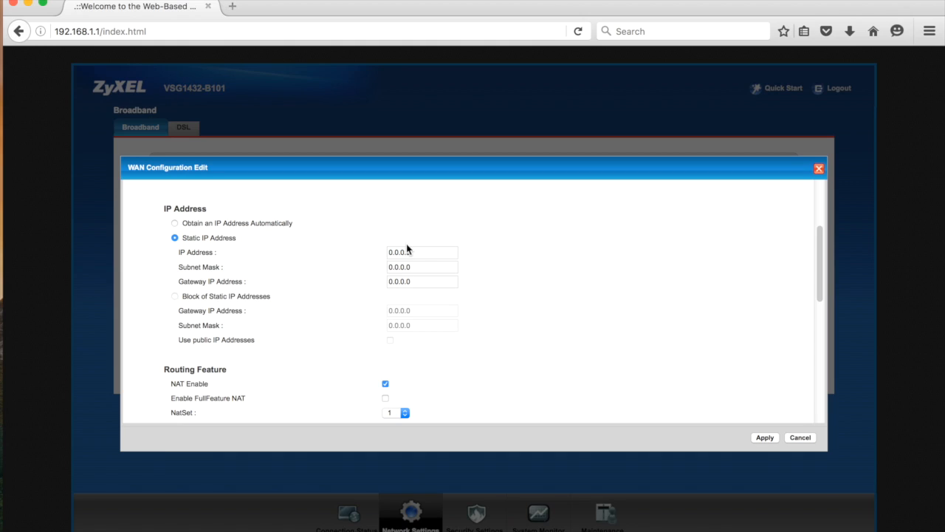
pyautogui.click(421, 252)
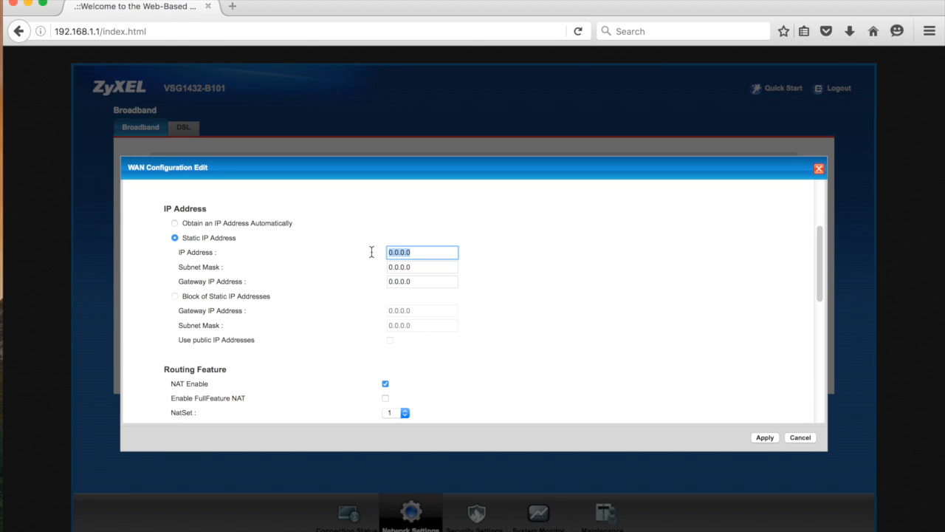
pyautogui.write('10.')
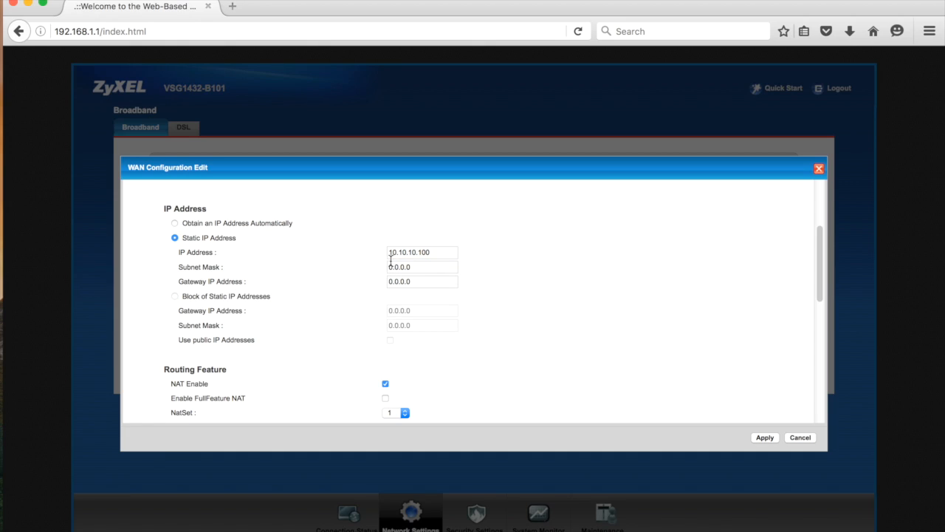
pyautogui.click(421, 267)
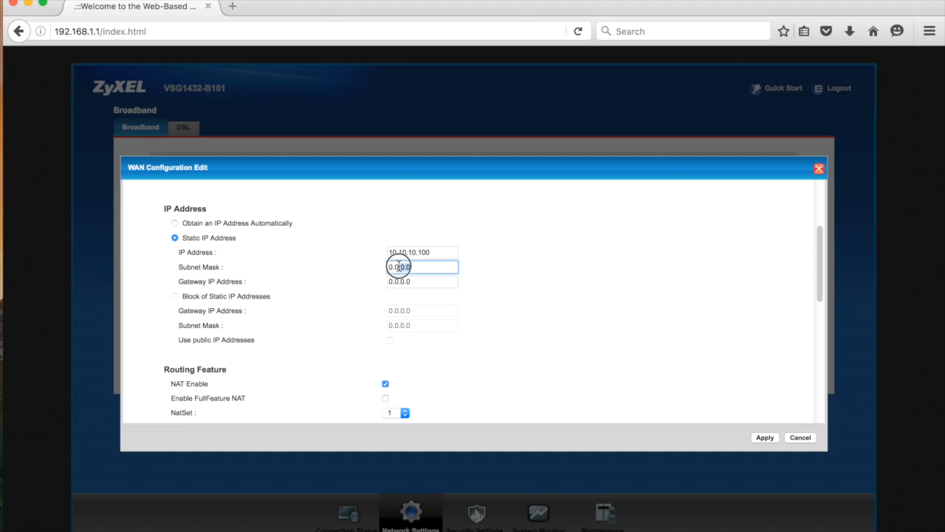
pyautogui.write('255.255.255.0')
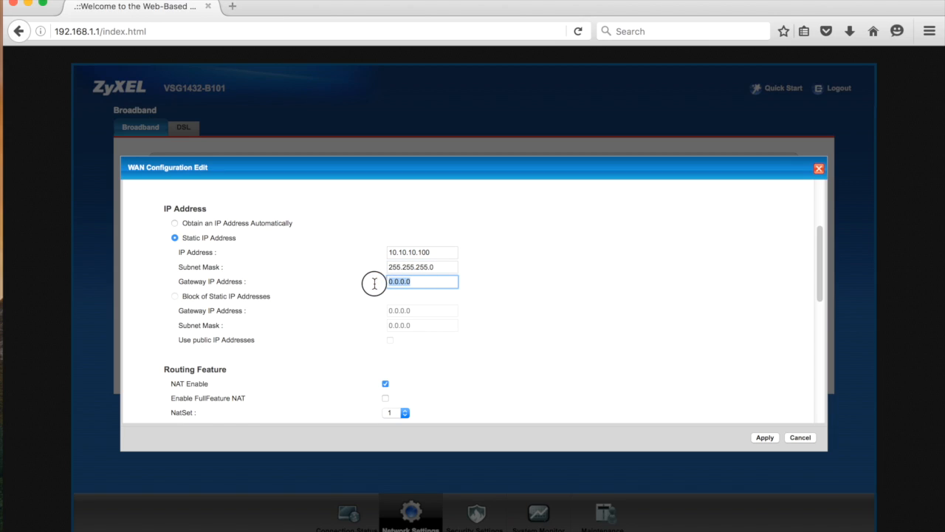
pyautogui.write('1')
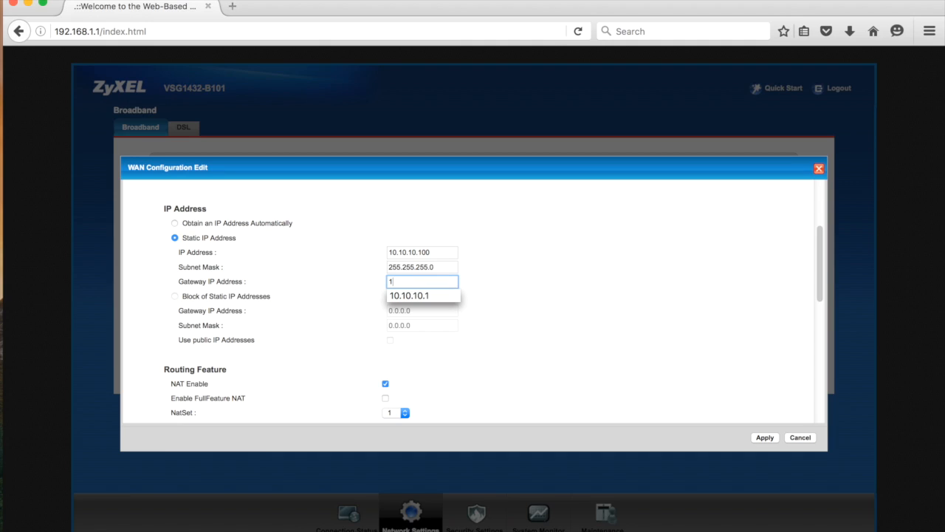
pyautogui.write('0.10.10.1')
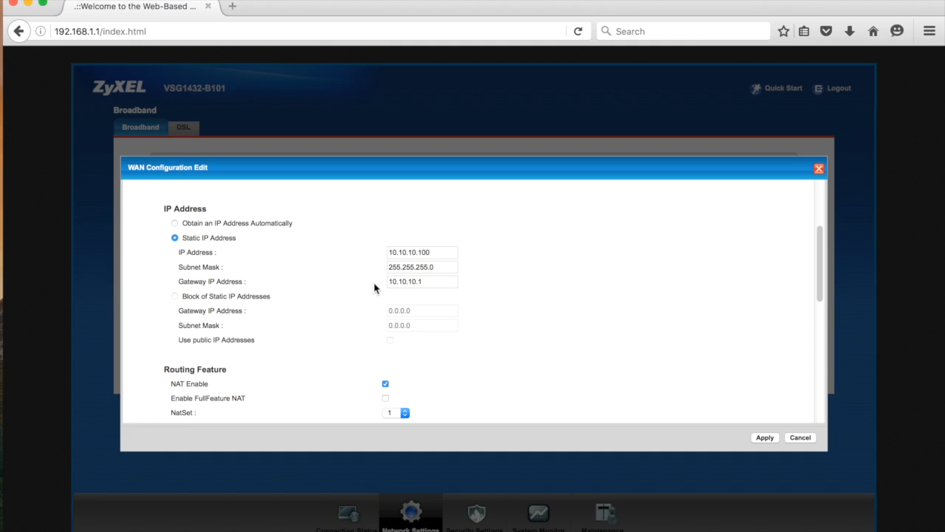
pyautogui.moveTo(405, 301)
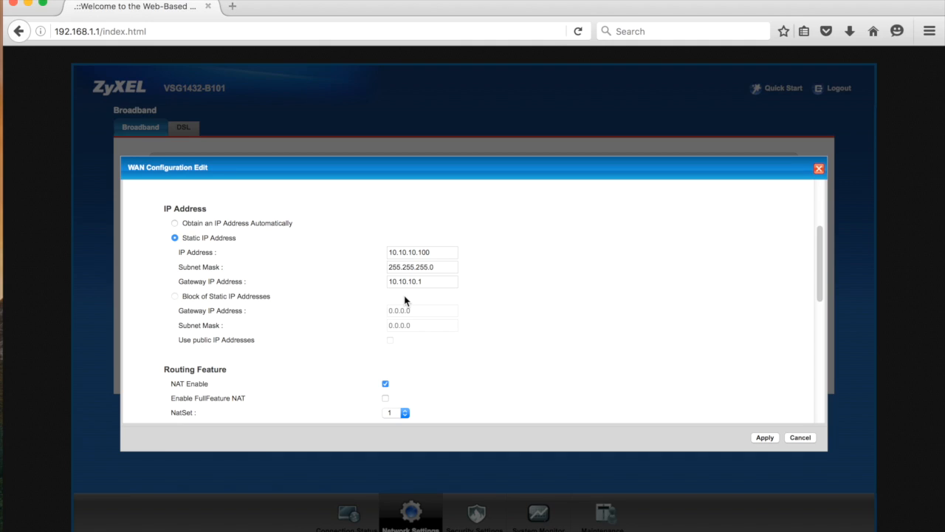
pyautogui.moveTo(353, 297)
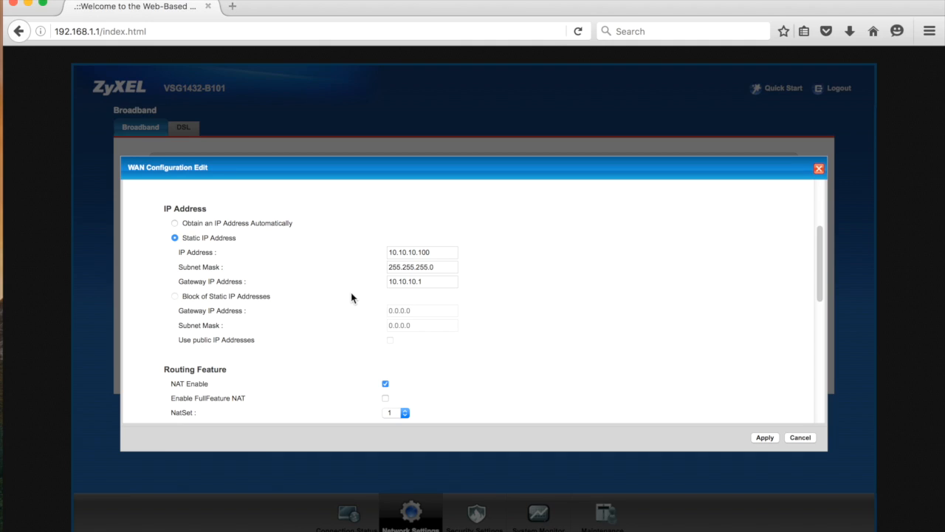
# - Scroll the WAN Configuration Edit form down to the static DNS server section
pyautogui.scroll(-3)
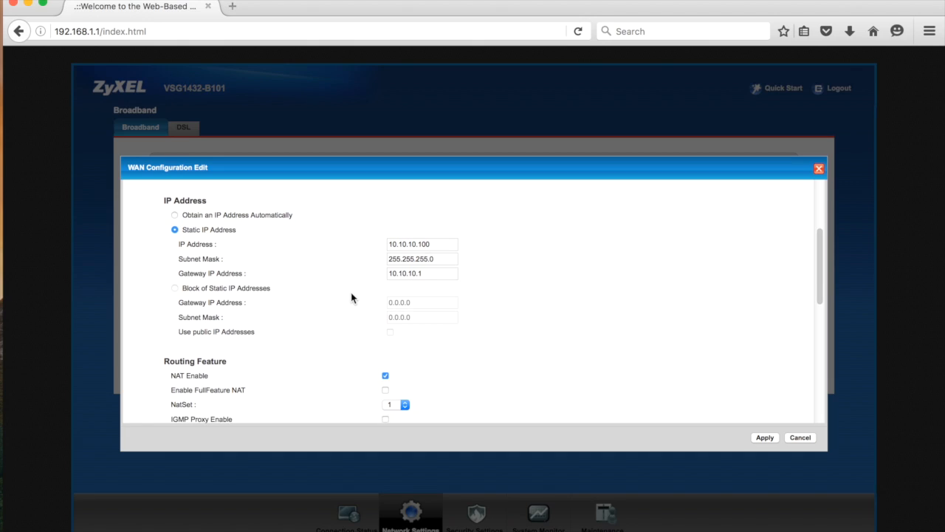
pyautogui.scroll(-3)
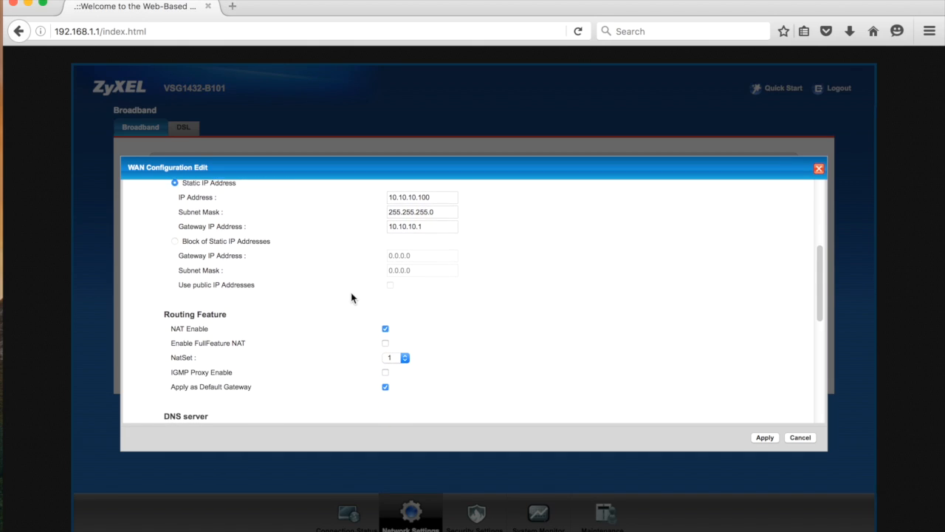
pyautogui.scroll(-3)
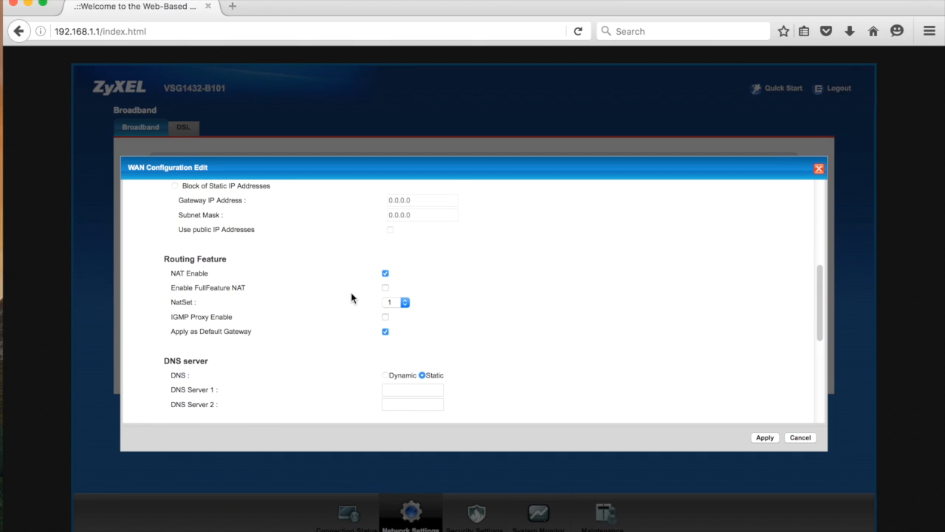
pyautogui.scroll(-3)
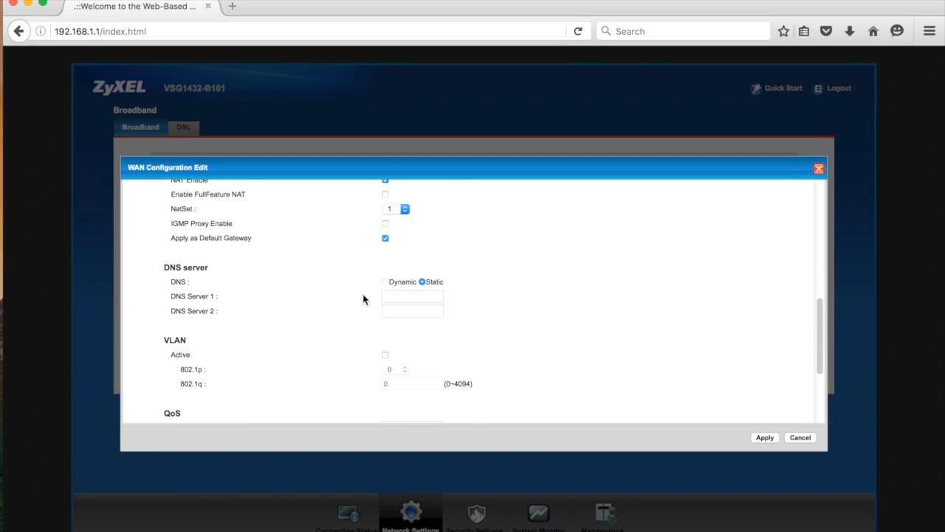
pyautogui.scroll(-3)
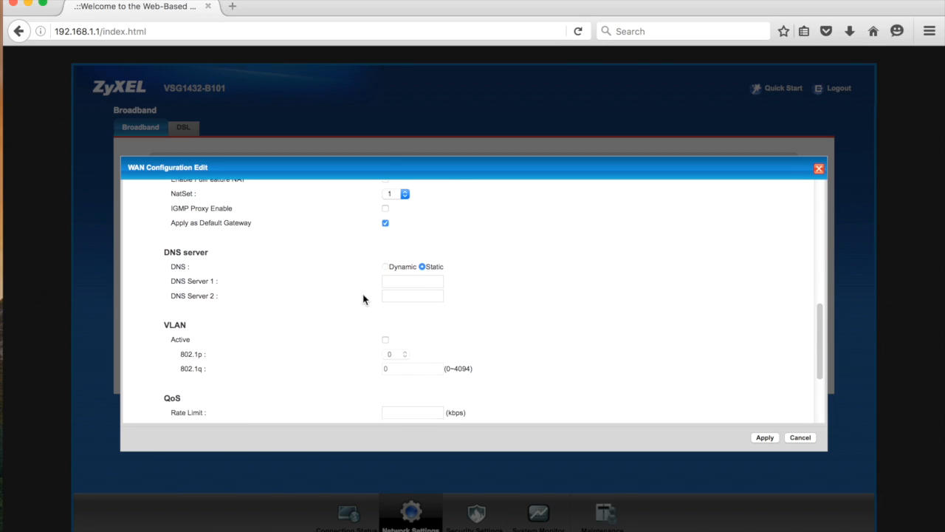
pyautogui.scroll(-3)
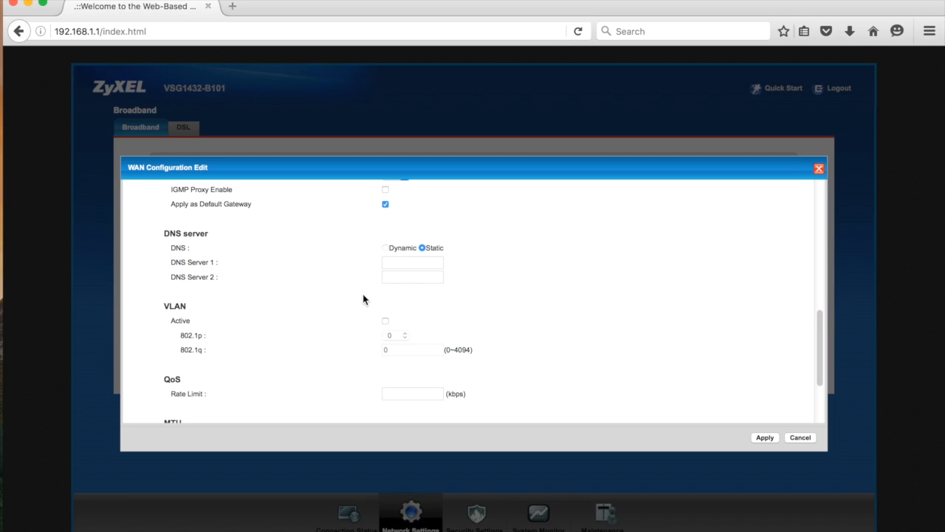
pyautogui.moveTo(384, 251)
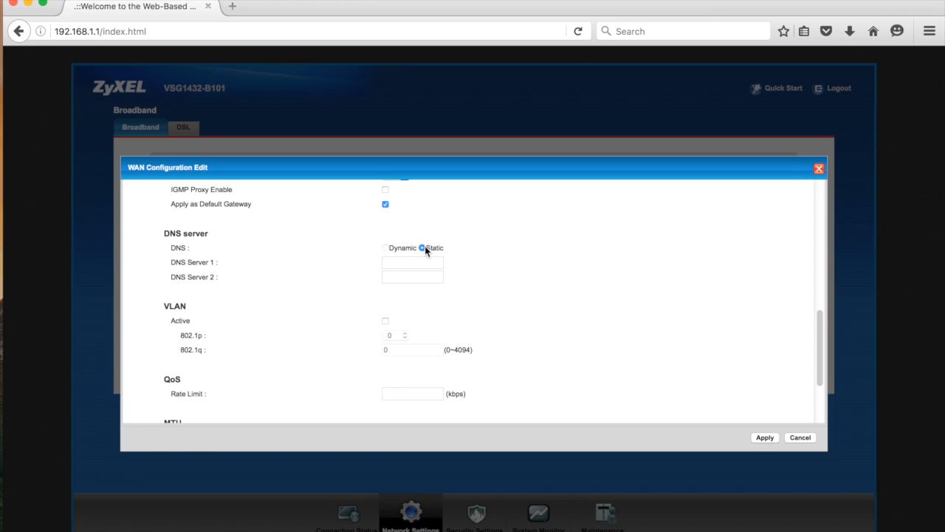
pyautogui.moveTo(431, 254)
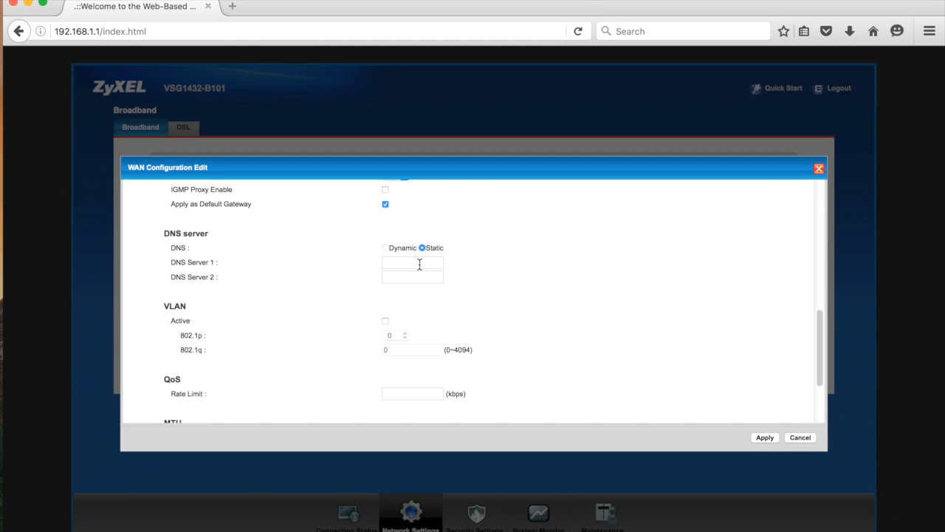
# - Enter DNS Server 1 as 65.19.234.242 and DNS Server 2 as 216.220.3.129
pyautogui.click(412, 262)
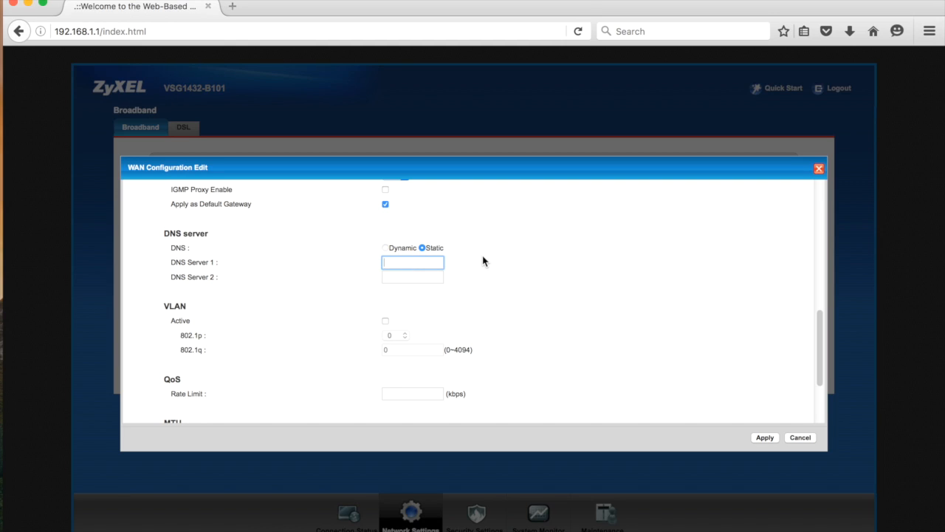
pyautogui.write('65.19.')
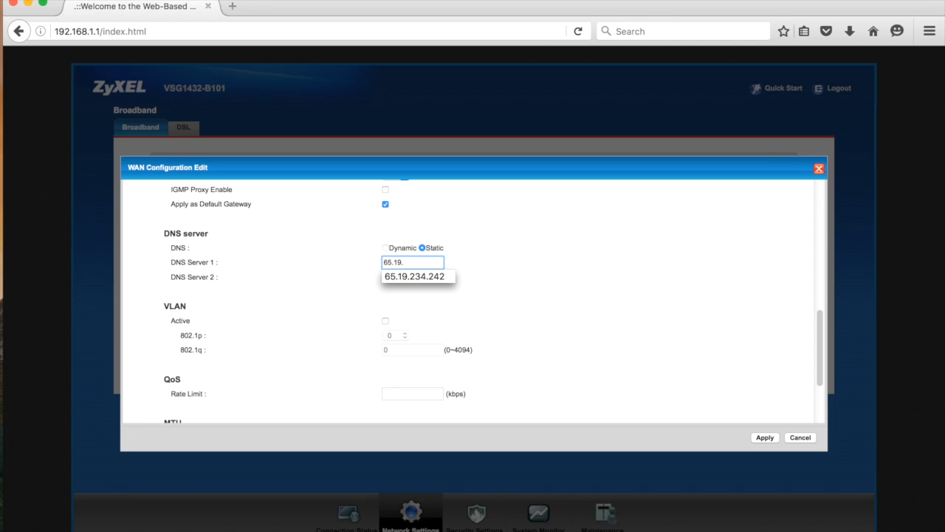
pyautogui.write('234.24')
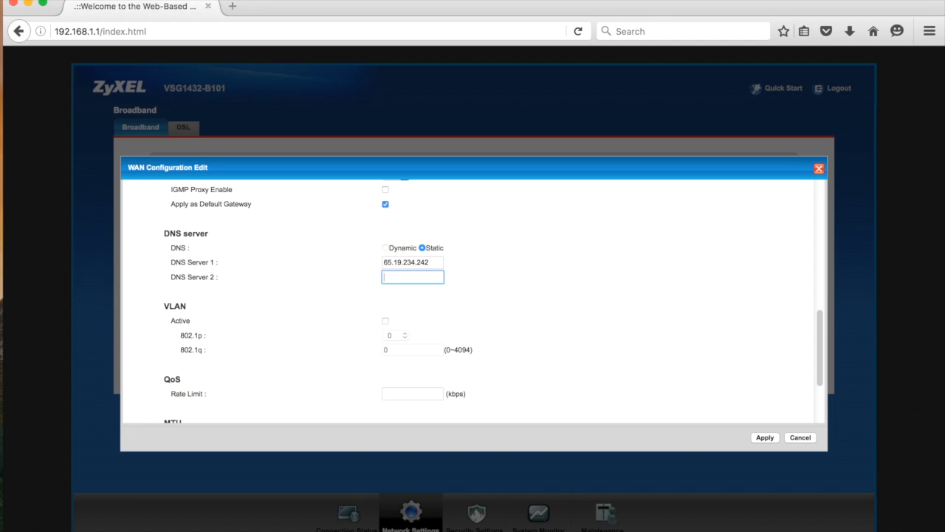
pyautogui.write('216.220.3.129')
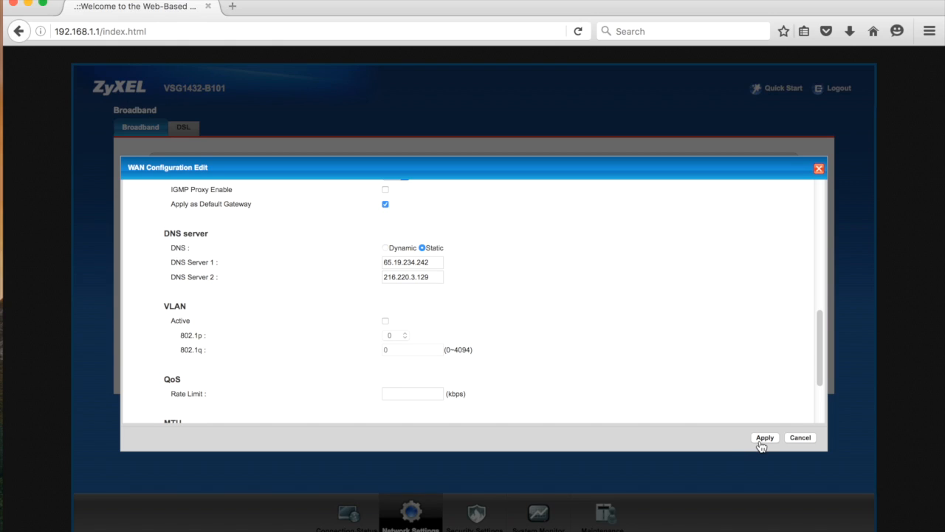
# - Apply the static WAN configuration for VDSL_DEFAULT
pyautogui.click(764, 437)
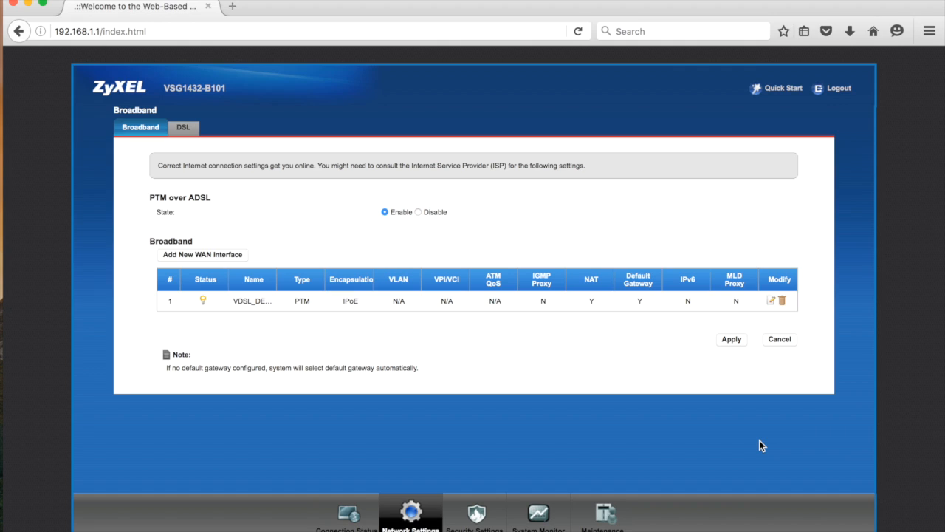
pyautogui.moveTo(760, 444)
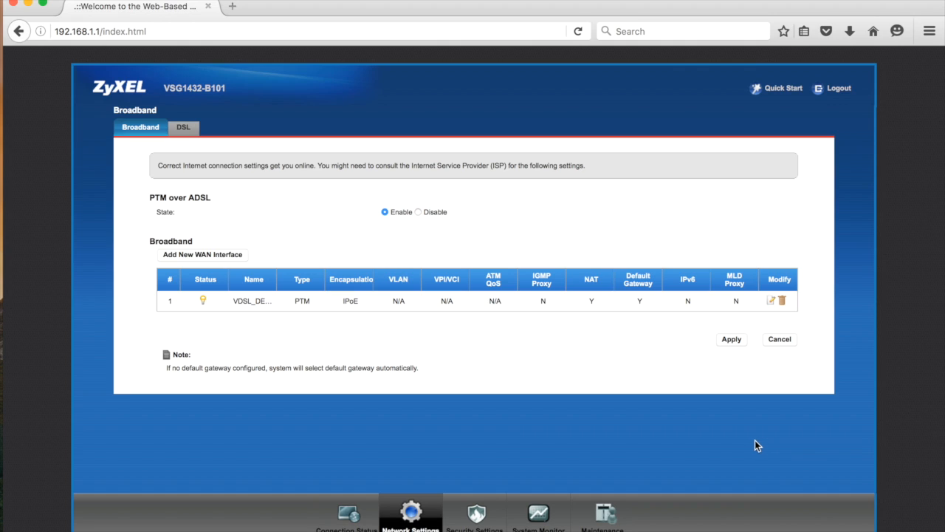
# - Reboot the router from Maintenance > Reboot and confirm the restart
pyautogui.click(601, 512)
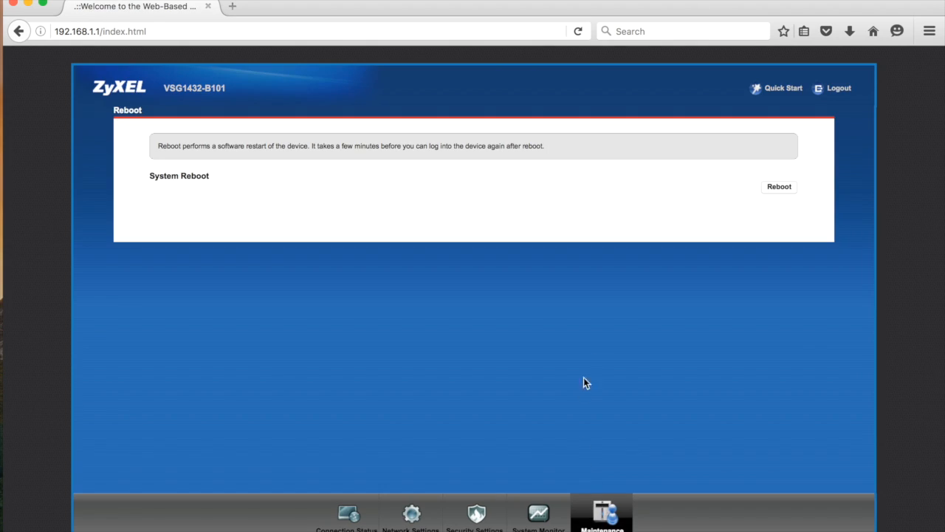
pyautogui.click(778, 186)
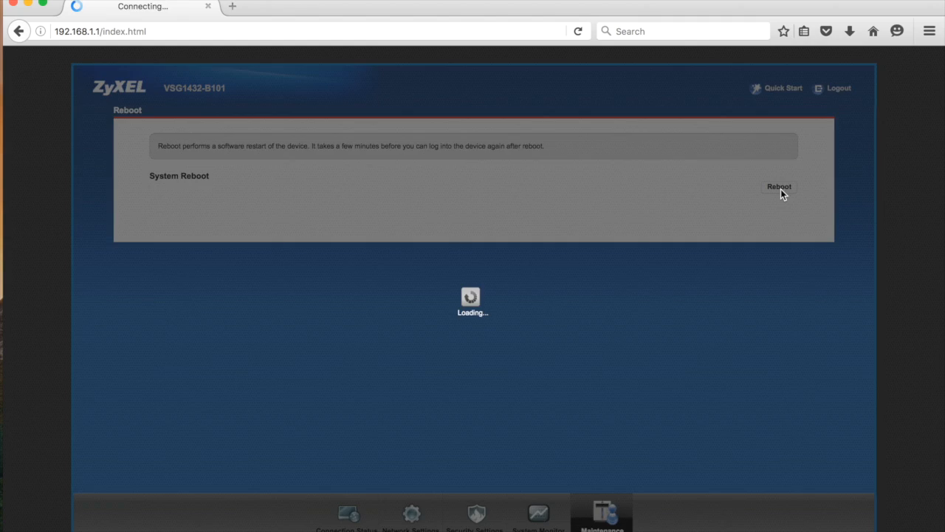
pyautogui.click(778, 186)
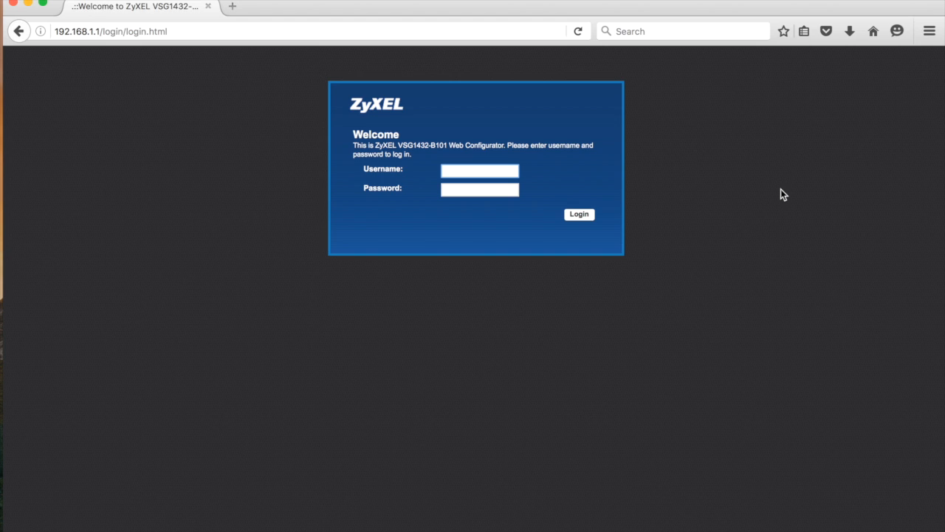
# - After the reboot, focus the Username box on the returned login page
pyautogui.click(479, 170)
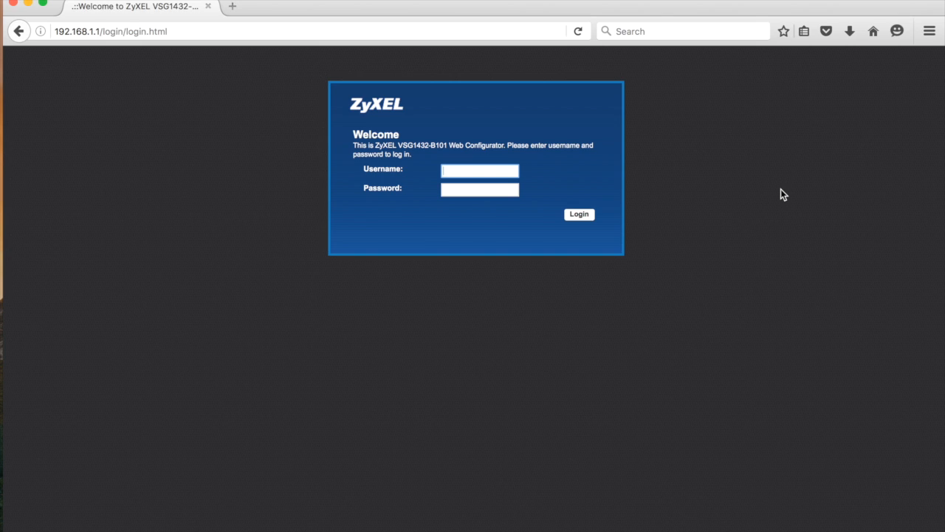
pyautogui.click(479, 170)
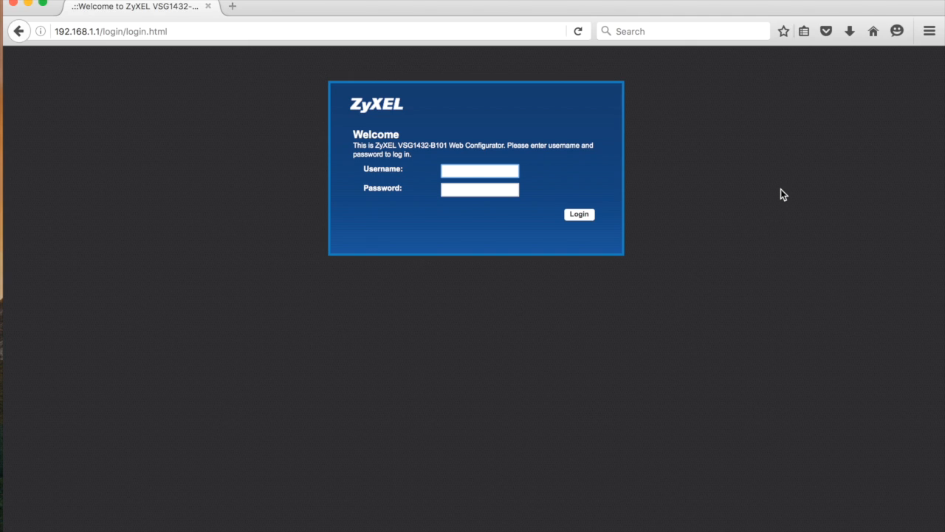
pyautogui.click(480, 171)
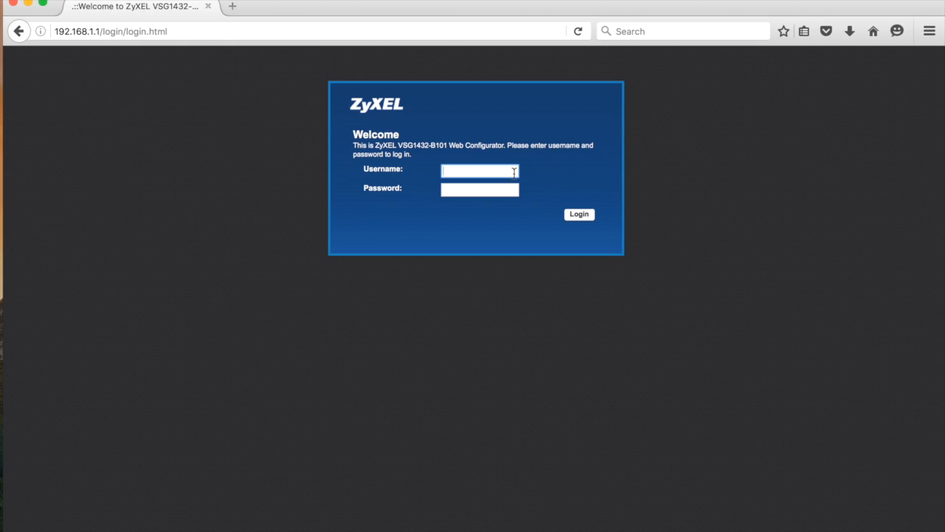
# - Log in with username 'user' and the password
pyautogui.write('user')
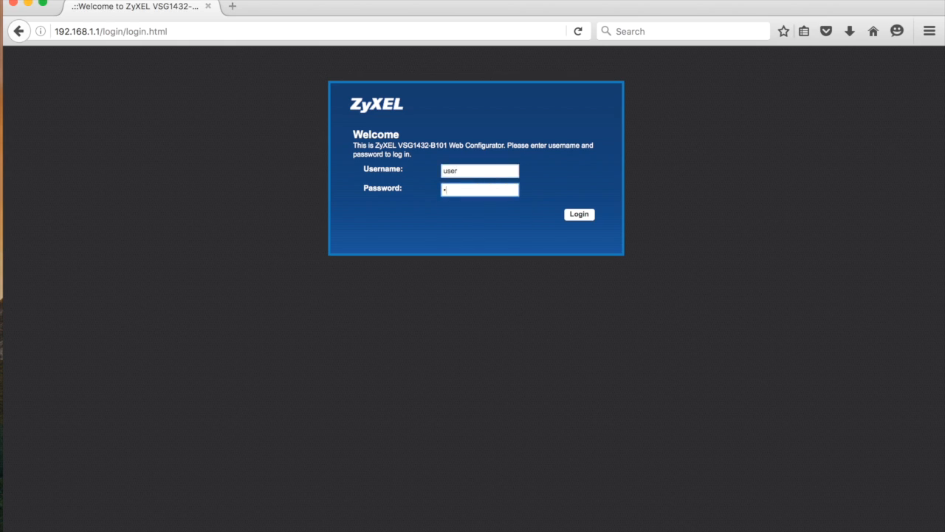
pyautogui.write('•••')
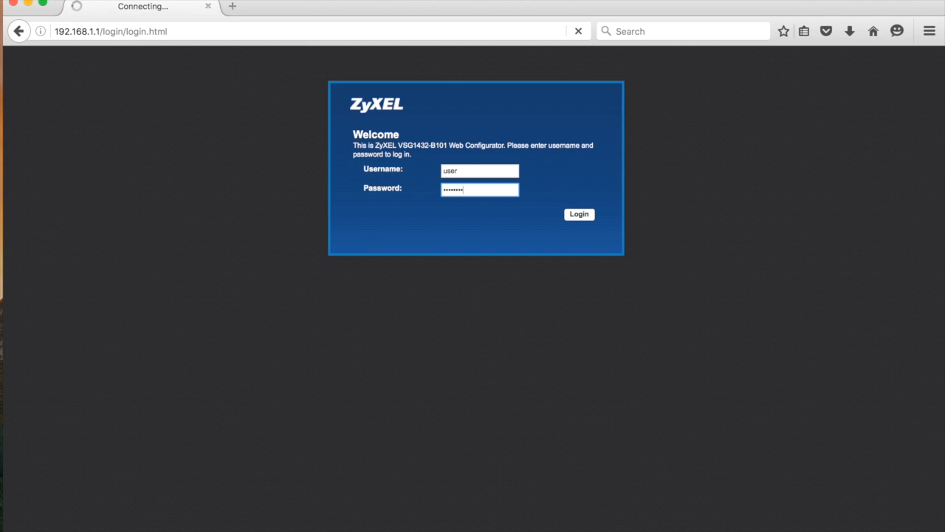
pyautogui.click(579, 214)
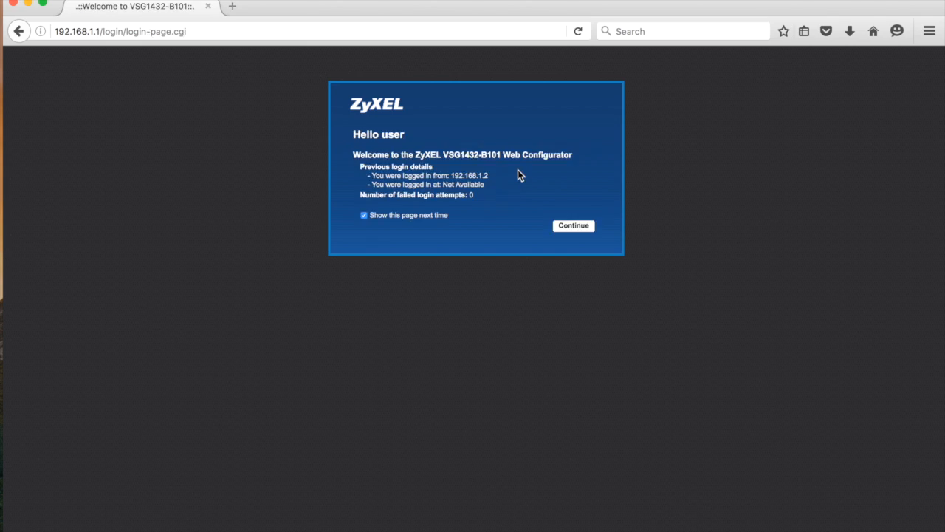
# - Continue from the welcome page to the Network Map
pyautogui.click(573, 225)
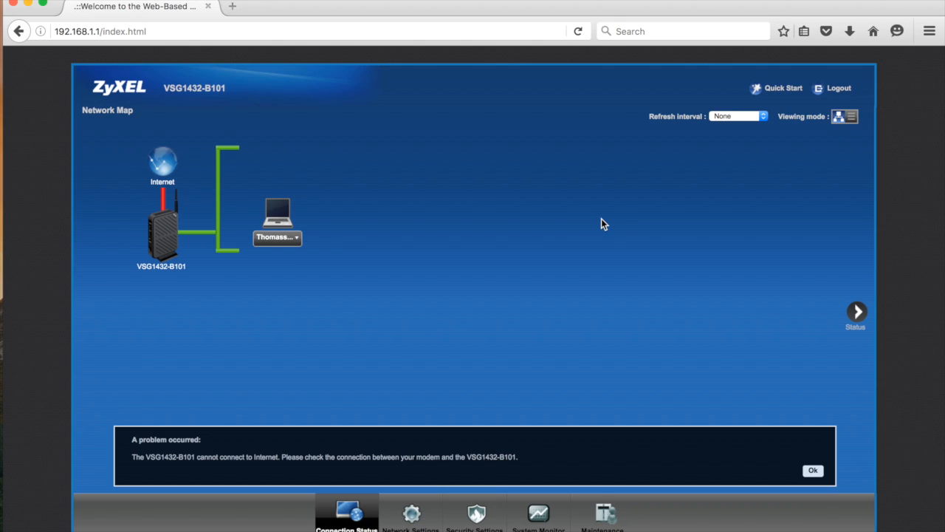
pyautogui.moveTo(721, 5)
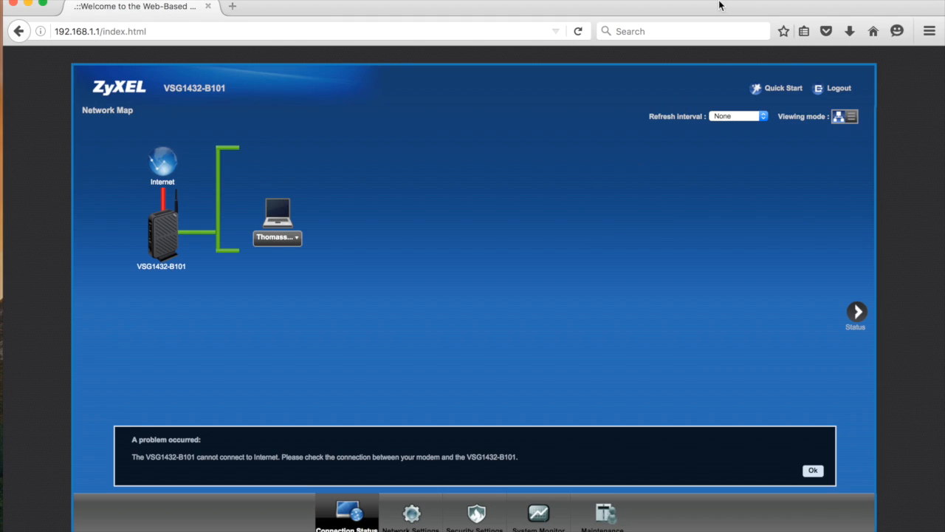